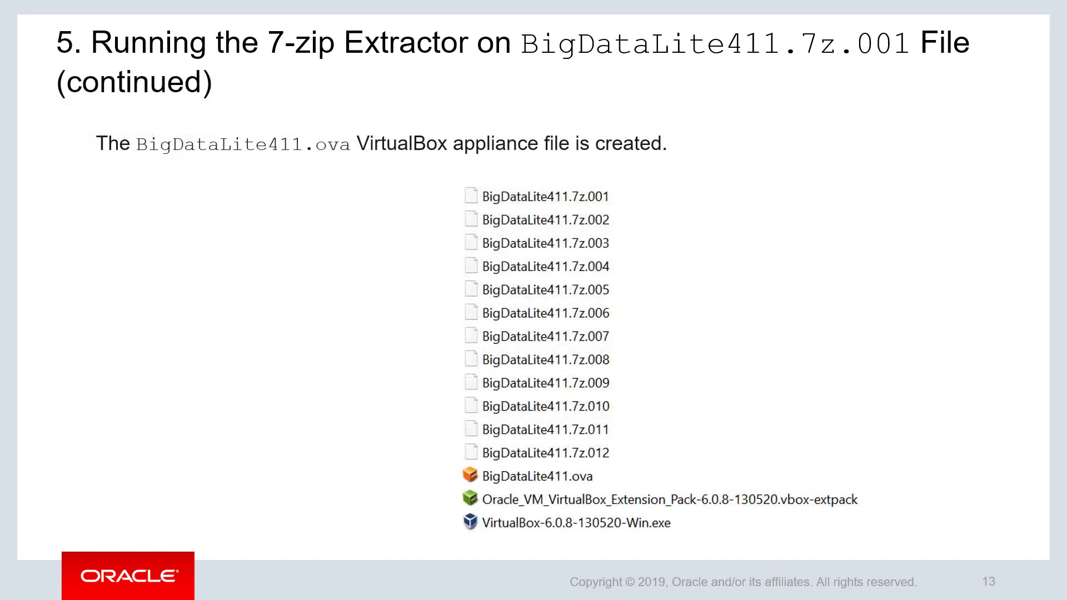
Highlight BigDataLite411.7z.004 in the extraction results file list.
left_click(545, 196)
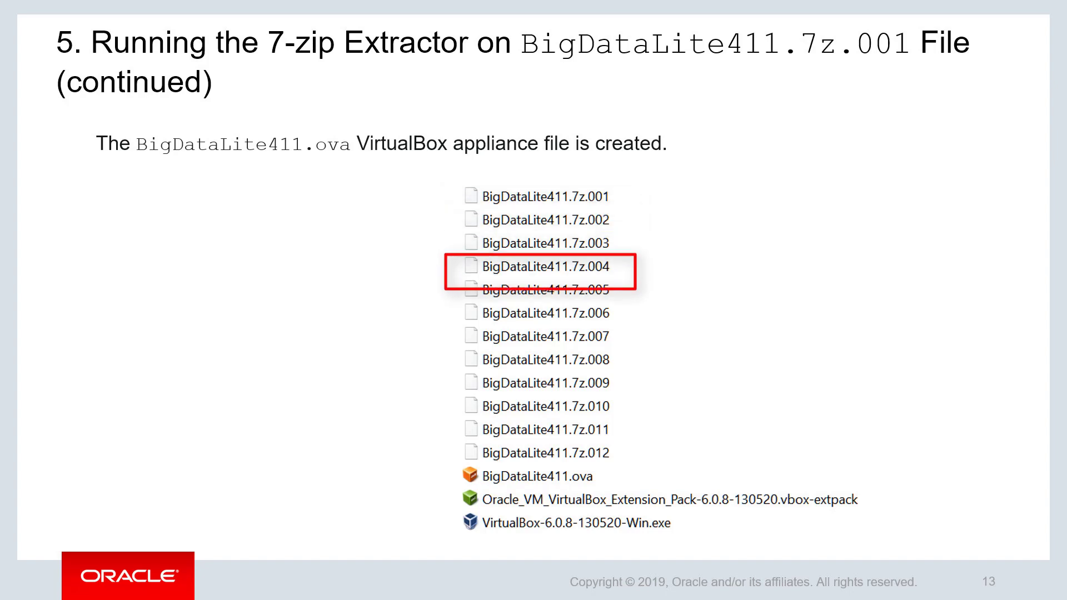
left_click(537, 475)
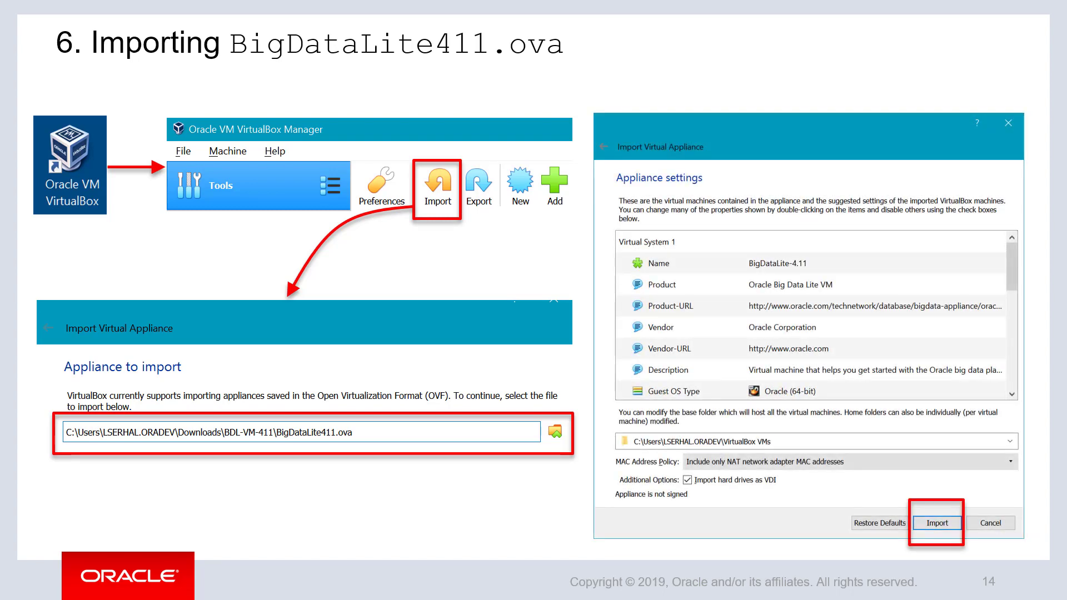
Advance to slide 14, 'Importing BigDataLite411.ova'.
left_click(936, 522)
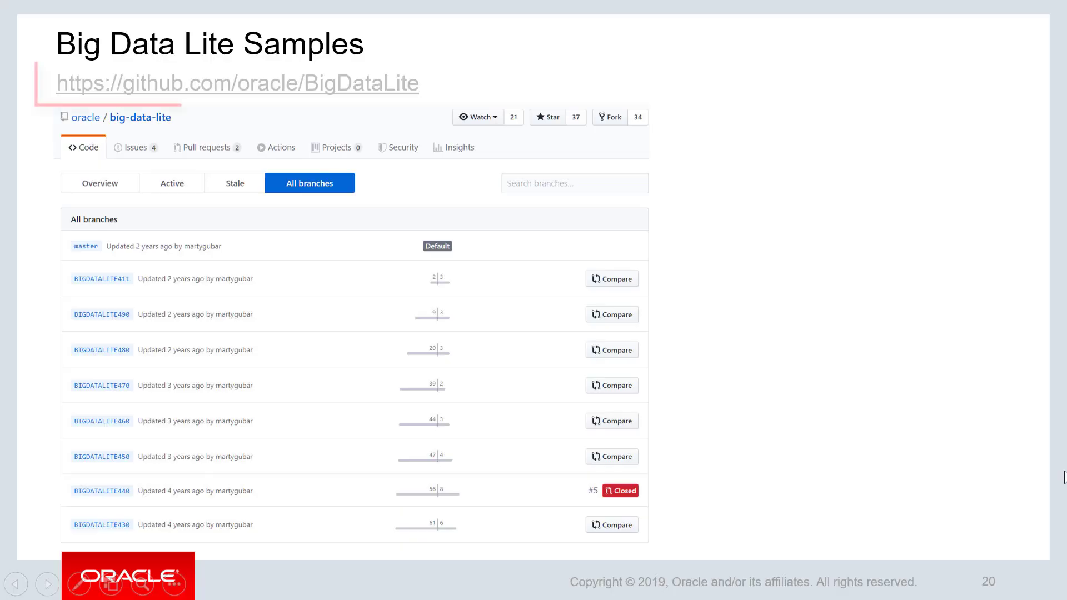
Advance to slide 21 showing the VM desktop with Refresh Samples boxed.
left_click(238, 82)
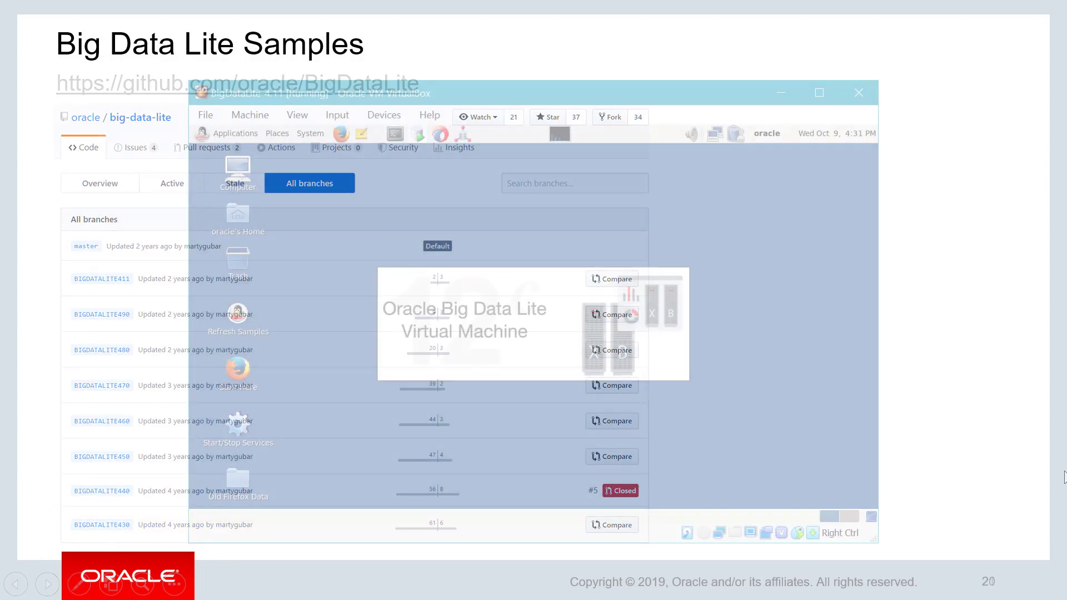
left_click(46, 584)
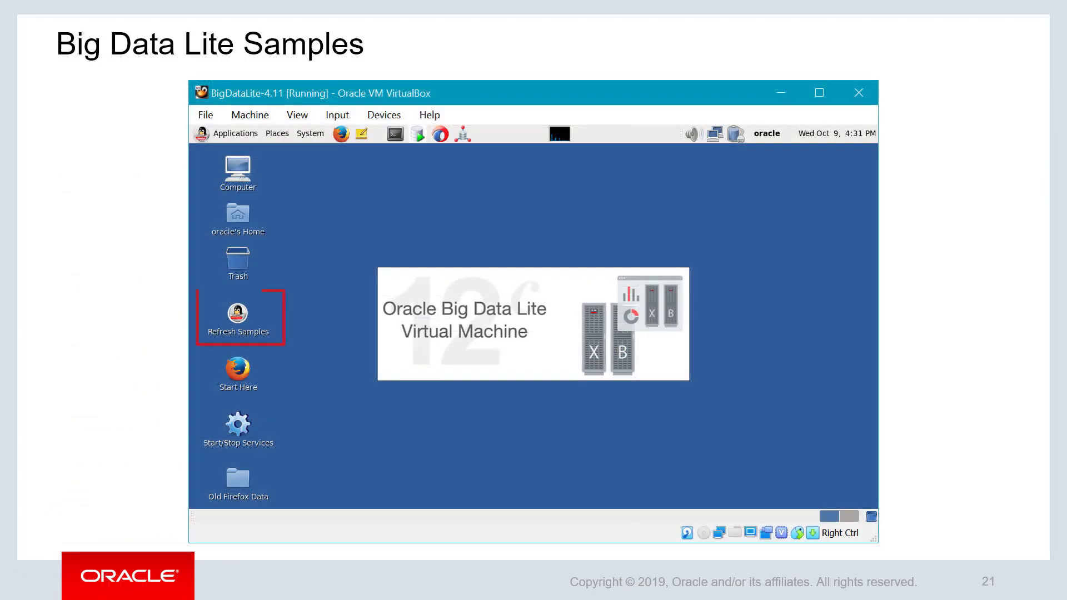